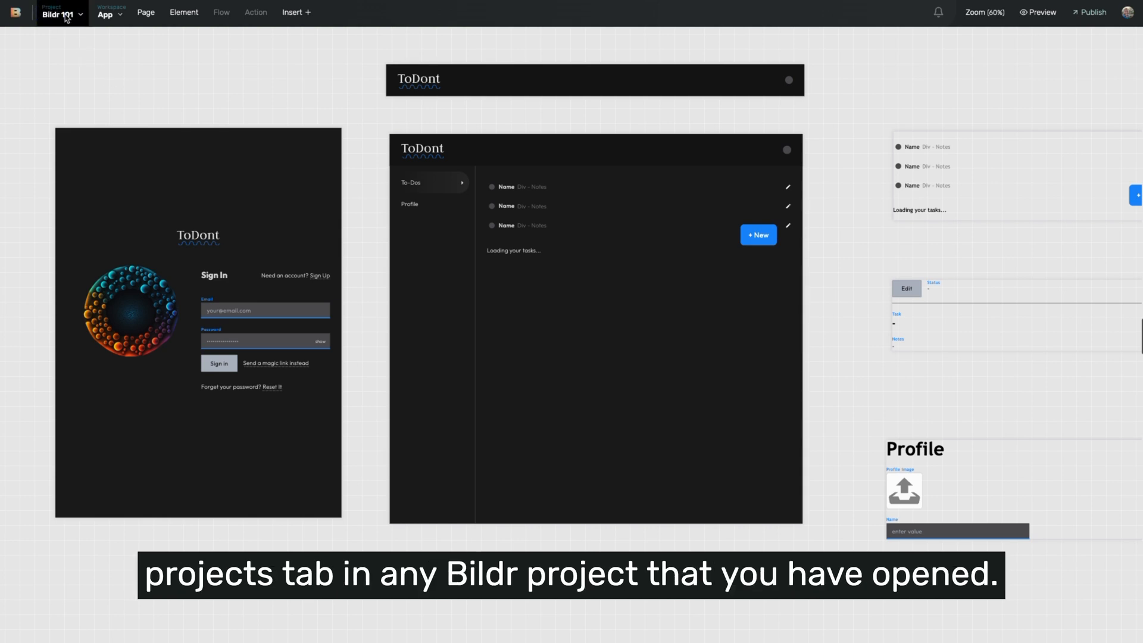
# - Open the Bildr 101 project menu and show its Data Collections list
pyautogui.click(61, 13)
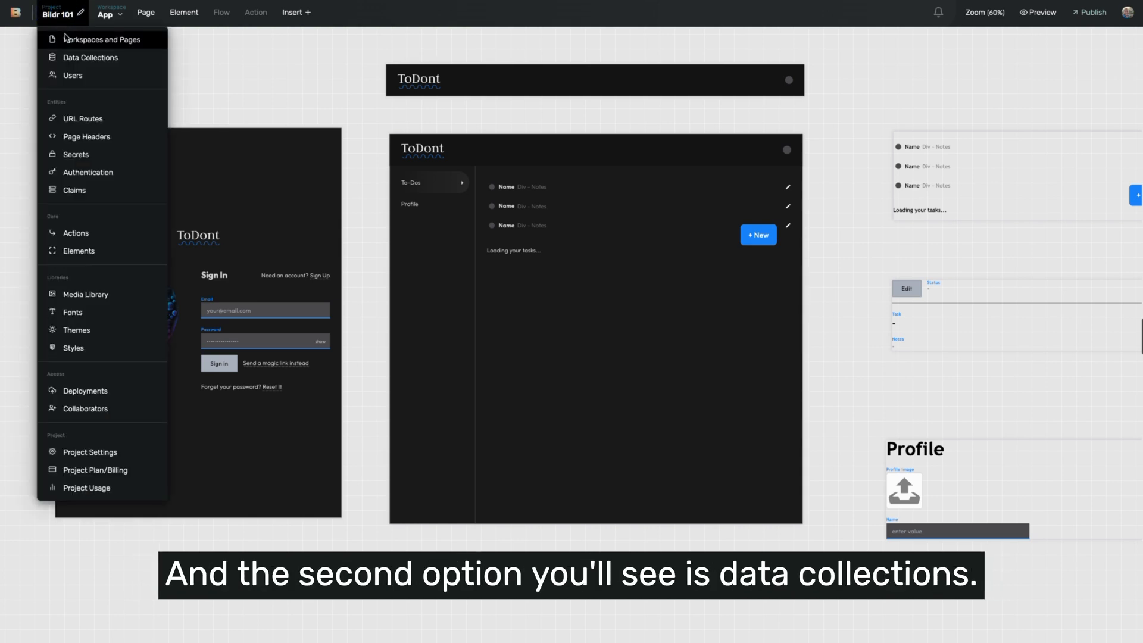
pyautogui.moveTo(70, 61)
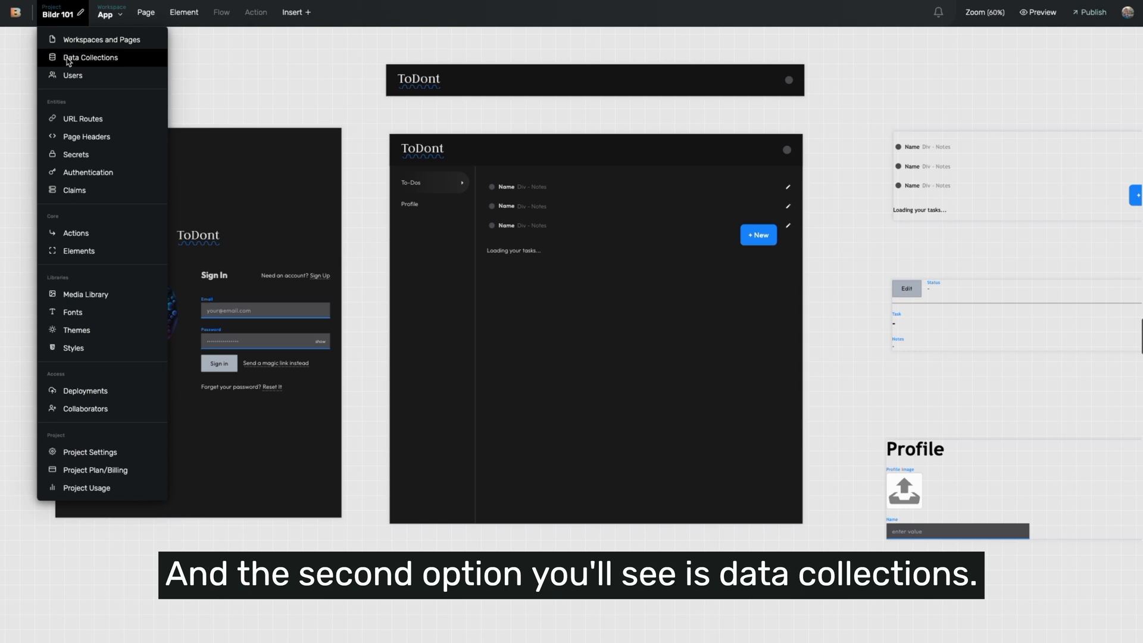
pyautogui.click(89, 58)
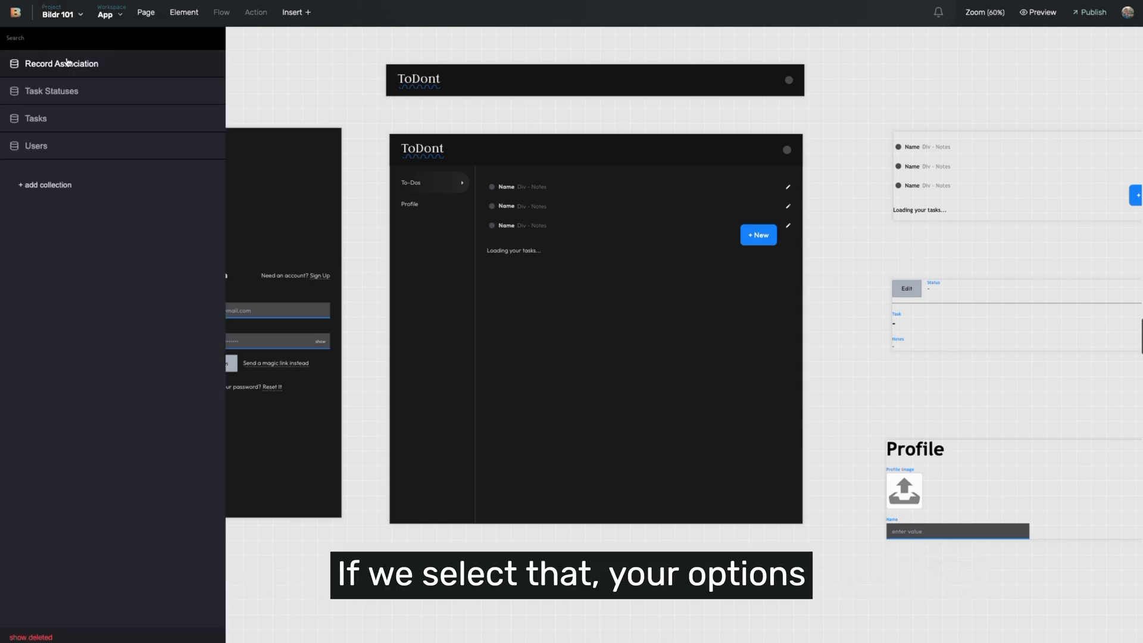
pyautogui.moveTo(83, 97)
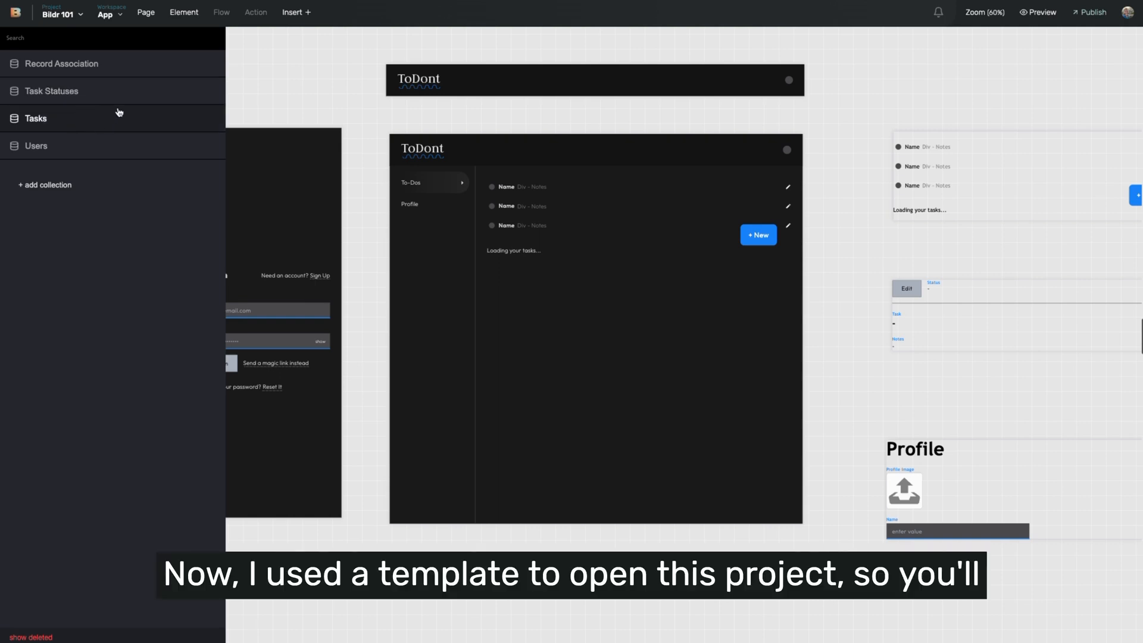
pyautogui.moveTo(88, 112)
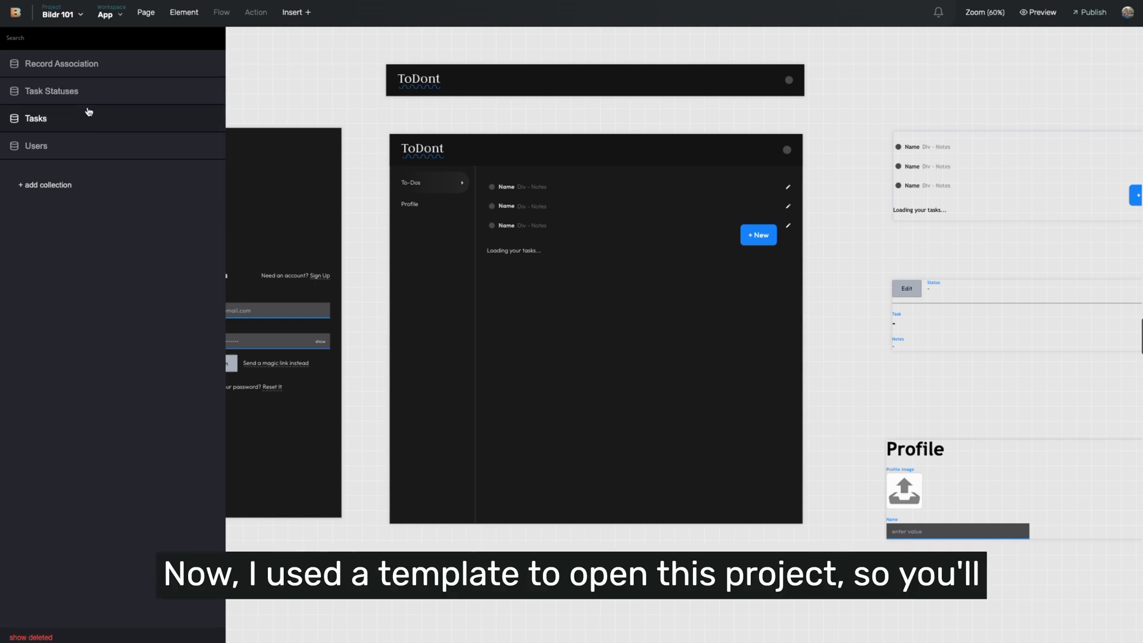
pyautogui.moveTo(73, 96)
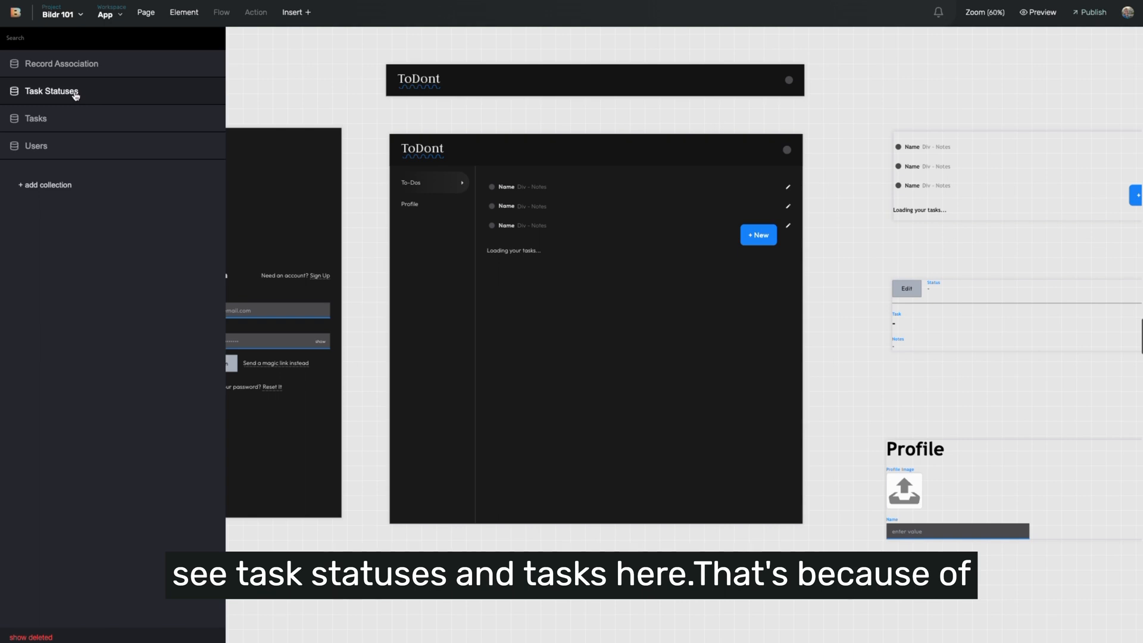
pyautogui.moveTo(69, 121)
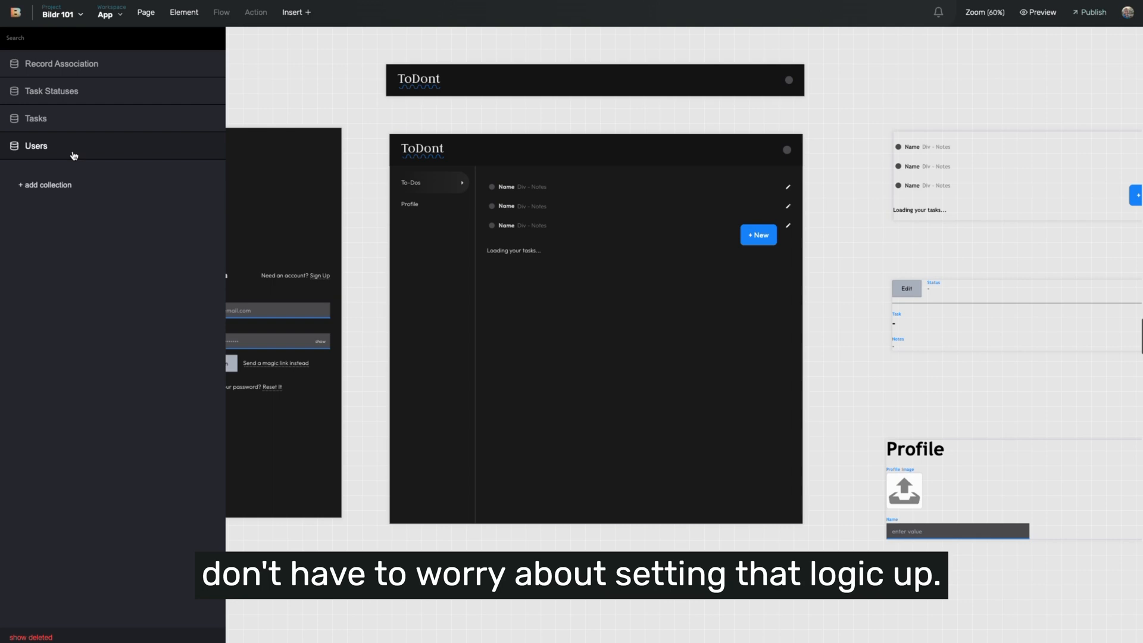
pyautogui.click(36, 146)
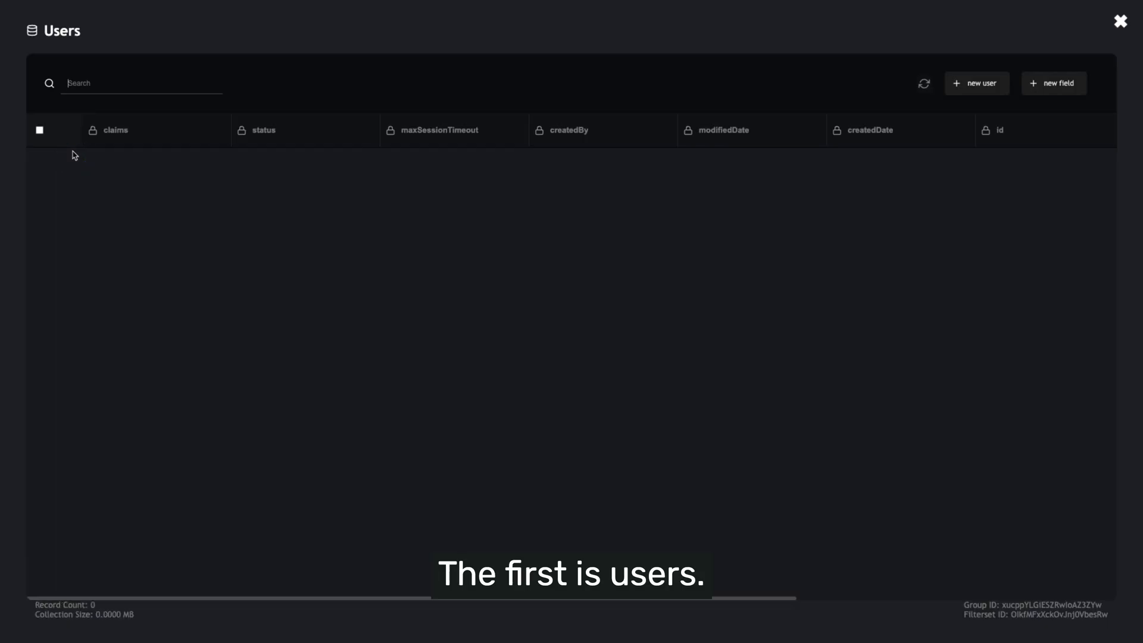
pyautogui.click(977, 82)
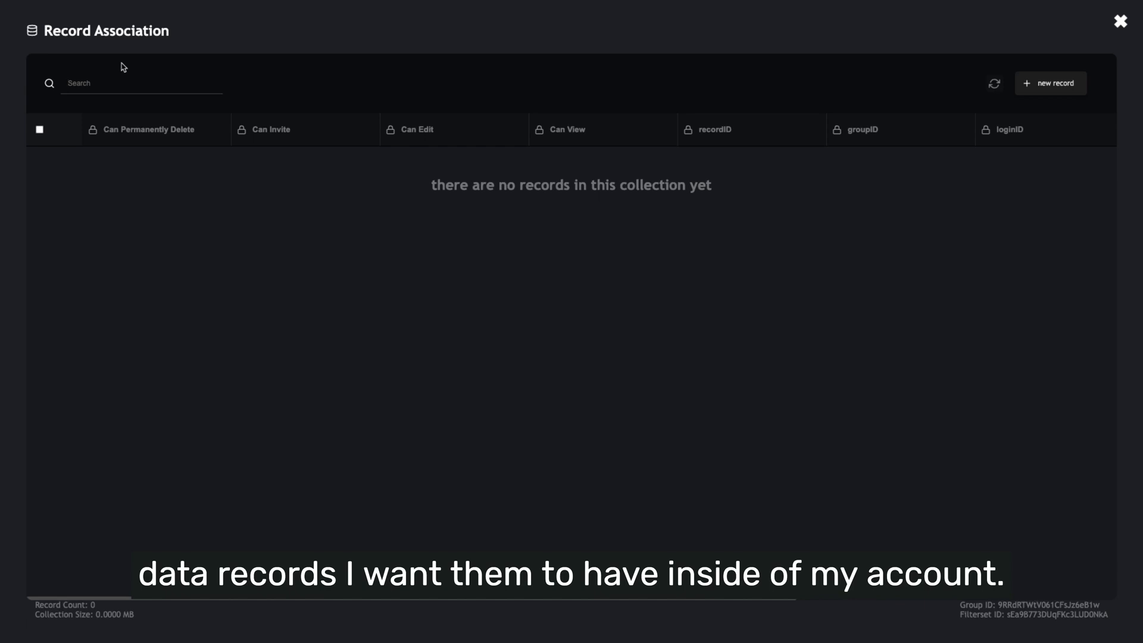
pyautogui.click(1118, 20)
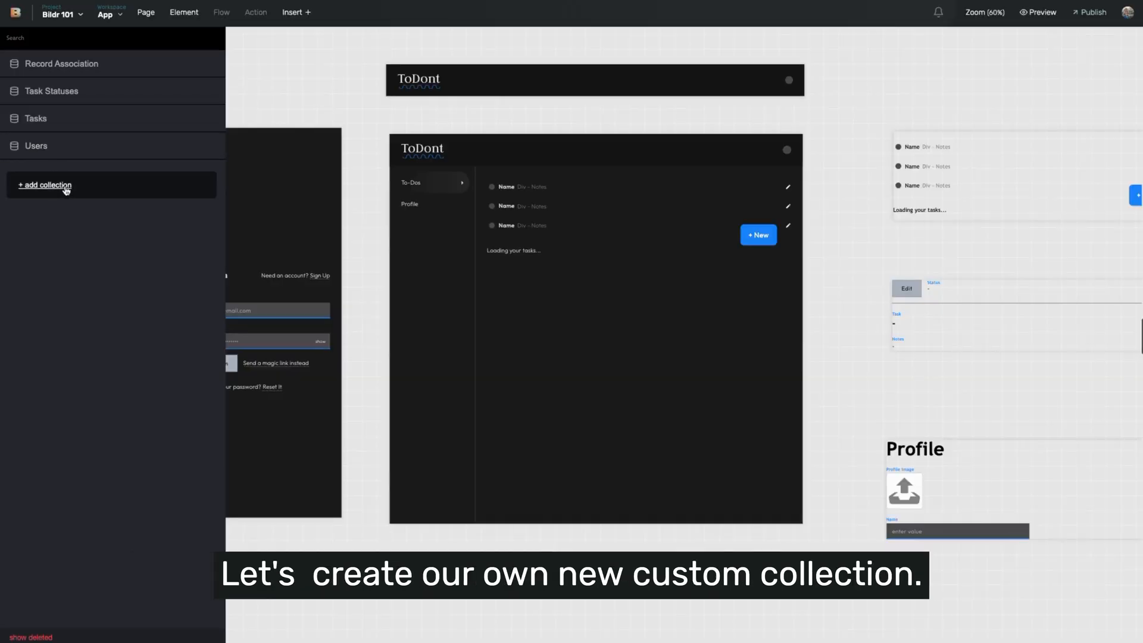
# - Start a new custom collection and enter the name 'Company'
pyautogui.click(44, 185)
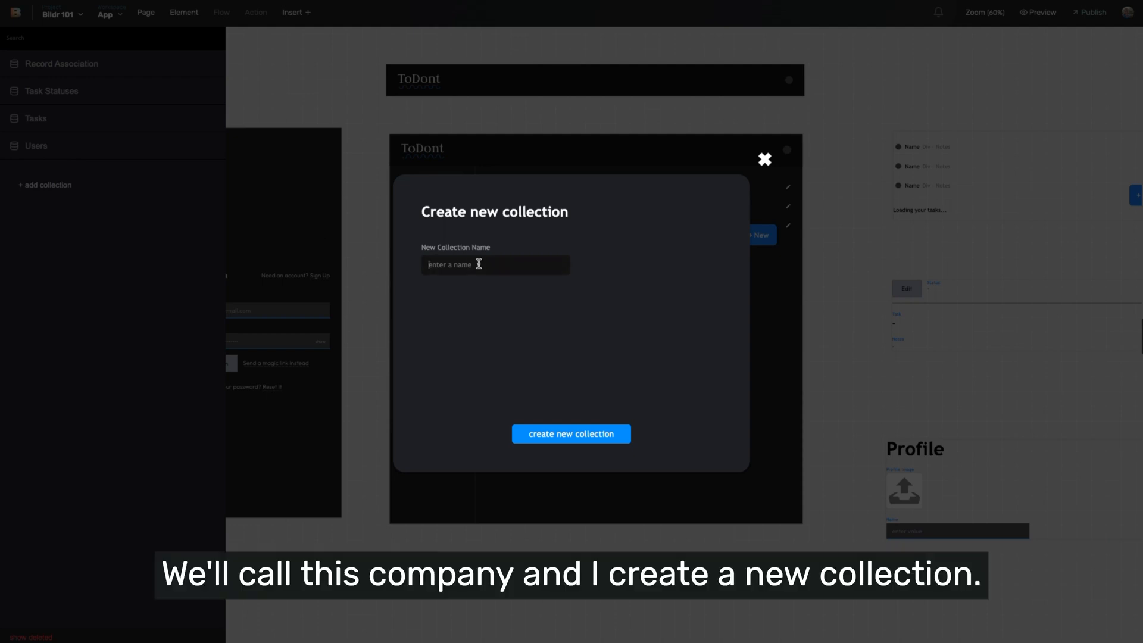
pyautogui.write('Company')
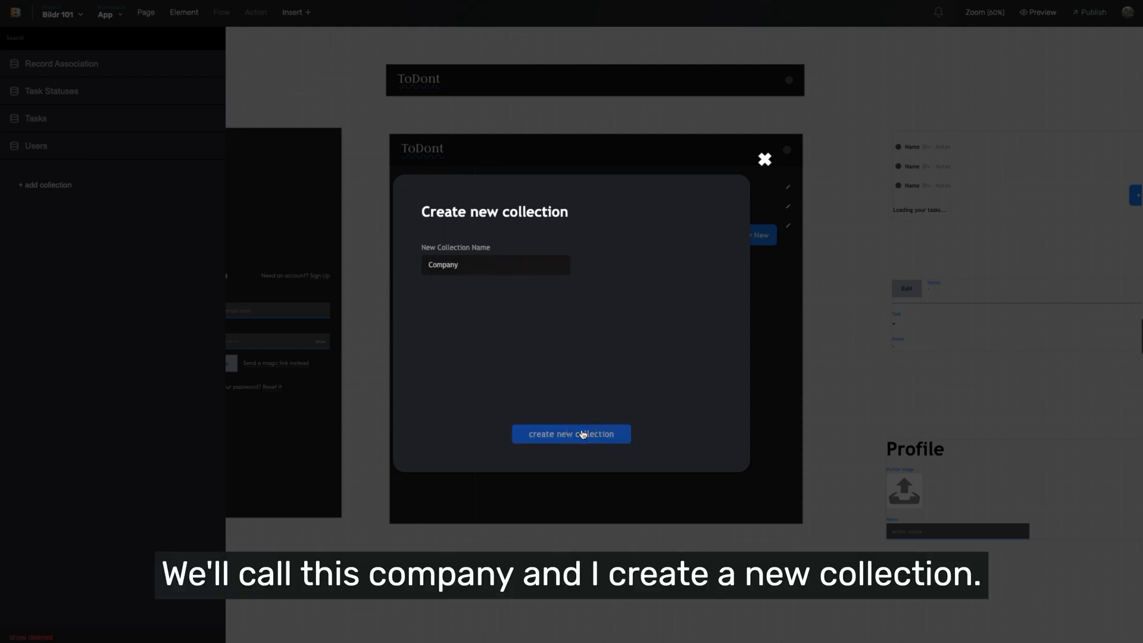